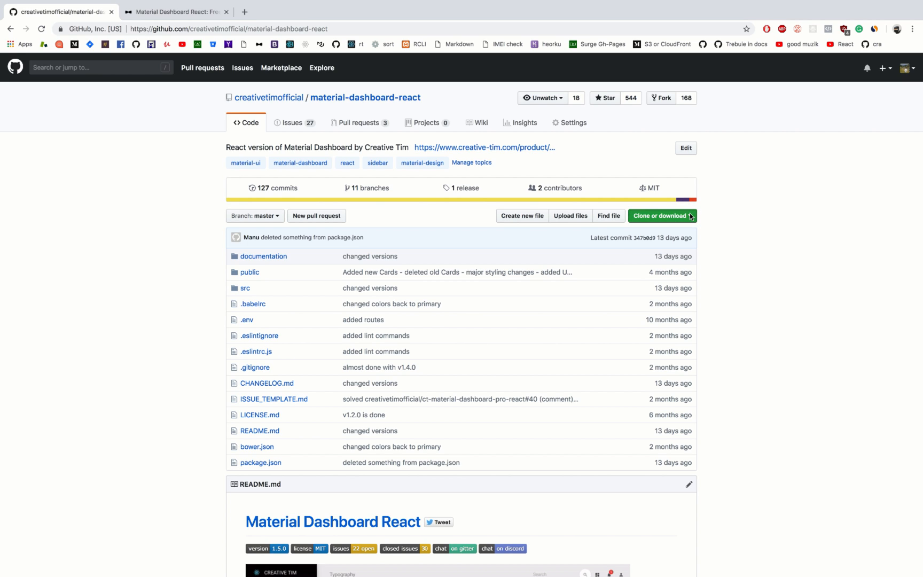
left_click(659, 216)
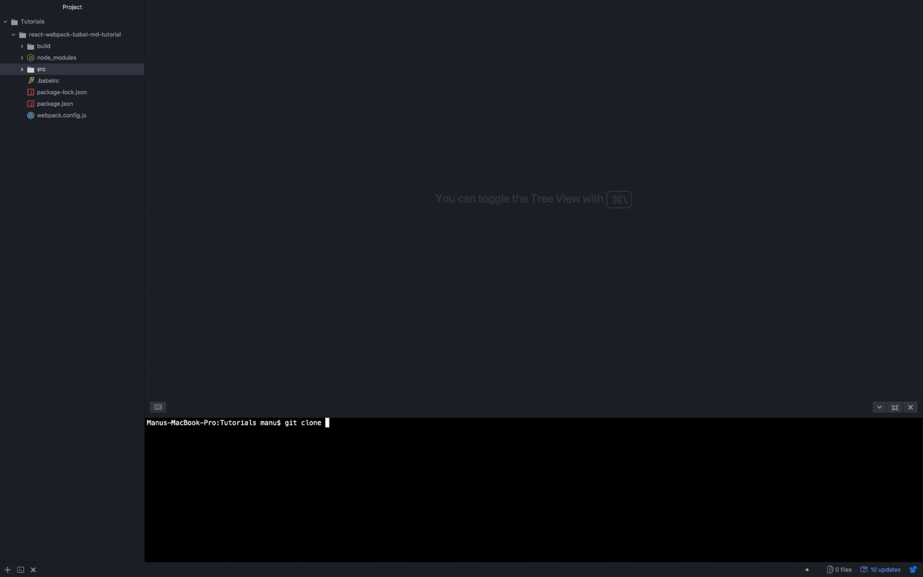
type("https://github.com")
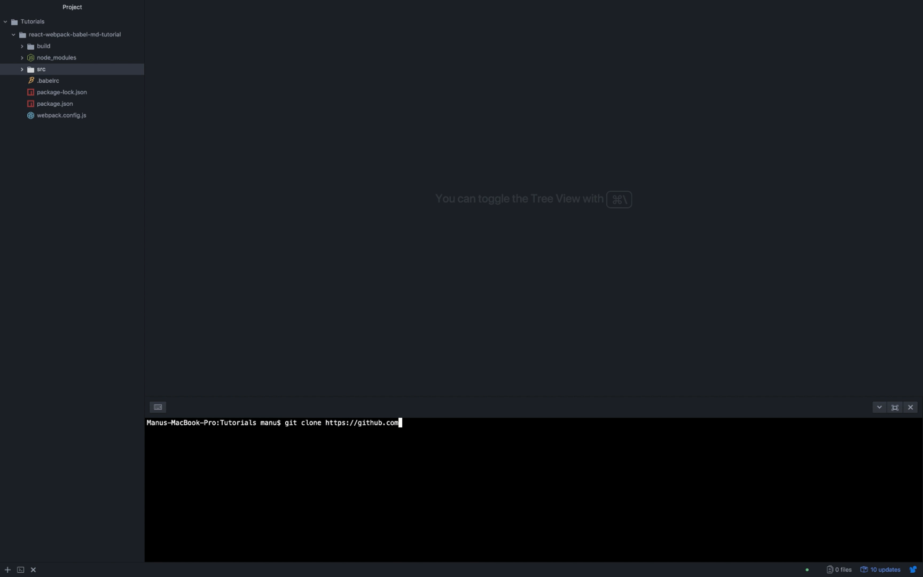
type("/creativetimofficial/material-dashboard-r")
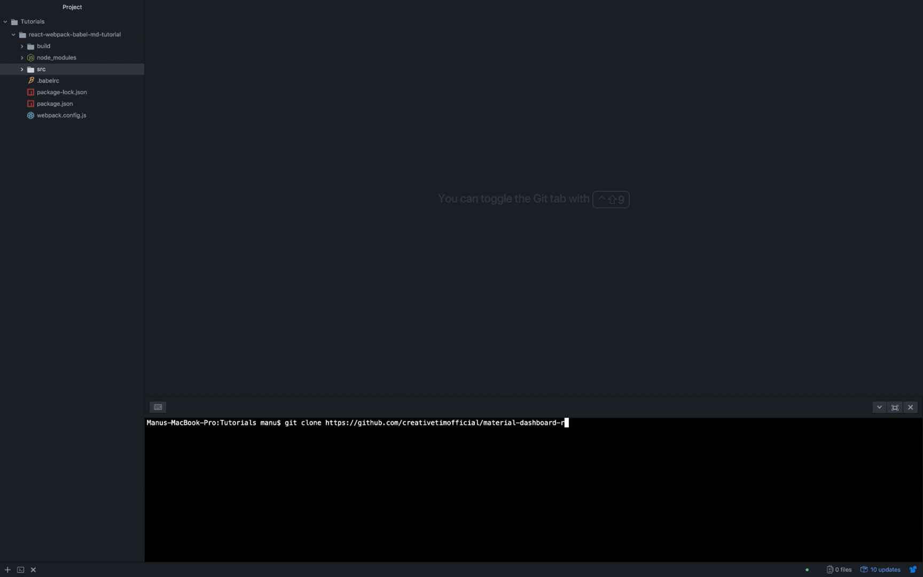
type("eact.git")
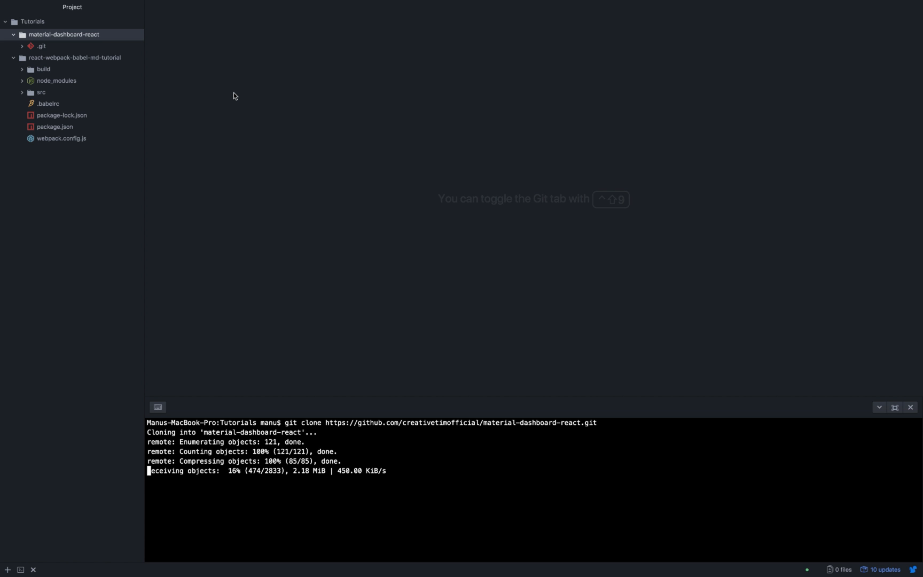
mouse_move(751, 410)
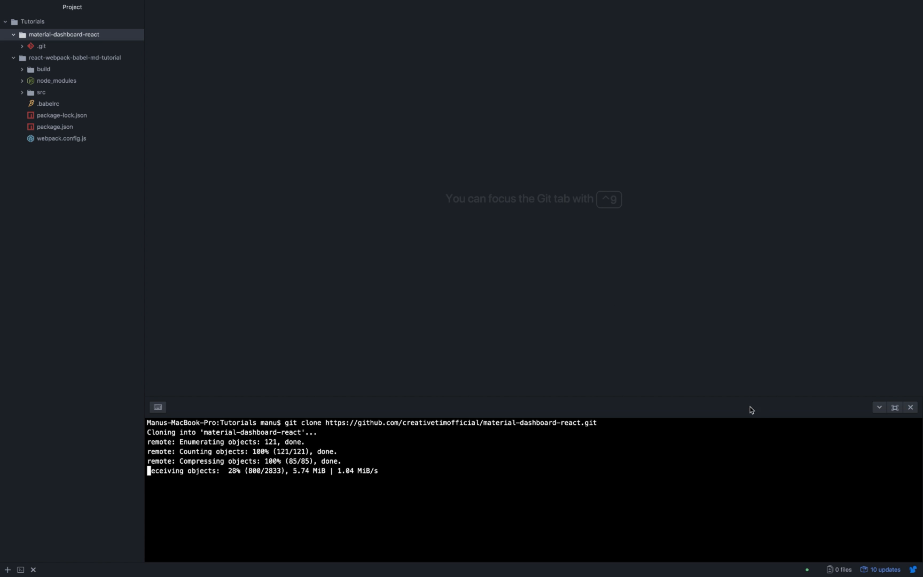
left_click(64, 34)
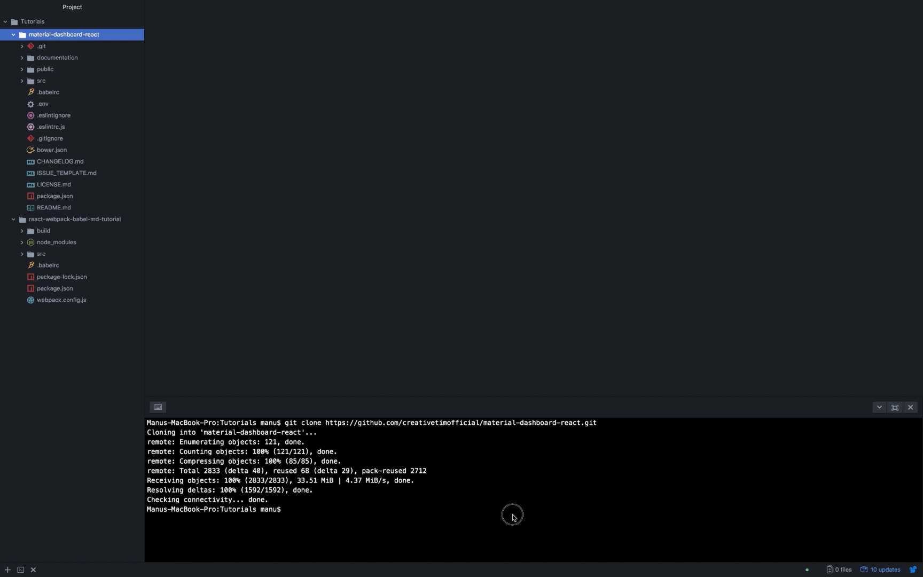
type("cd react-webpack-babel-md-tutorial/")
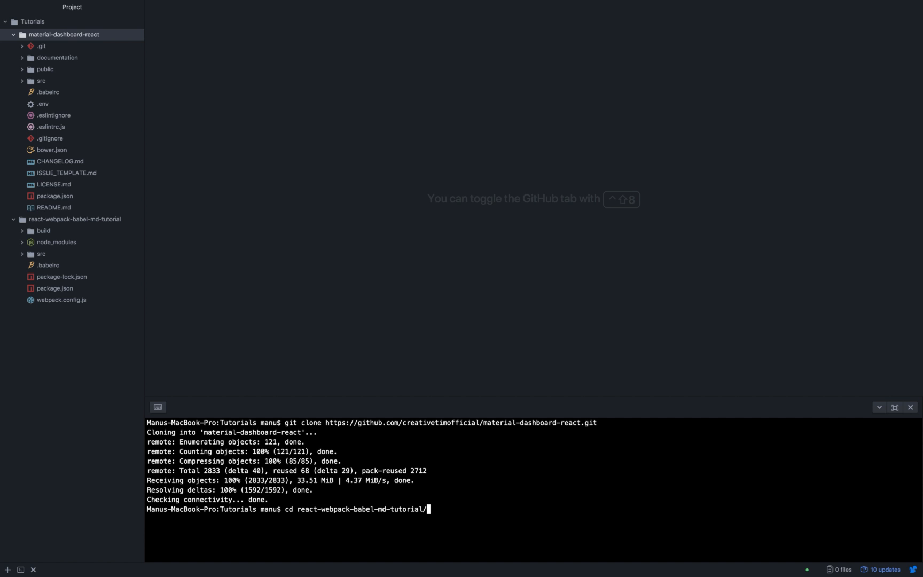
type("npm install")
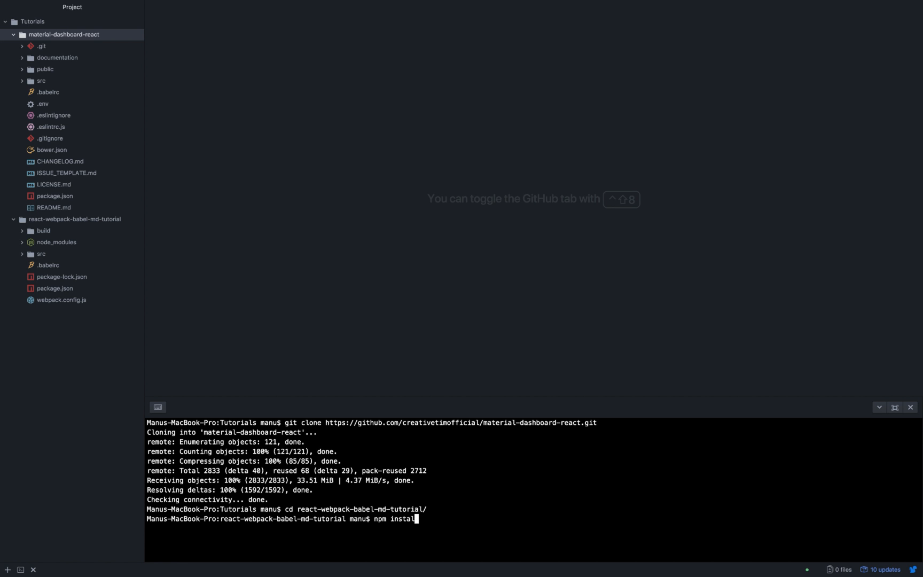
type("--save @material")
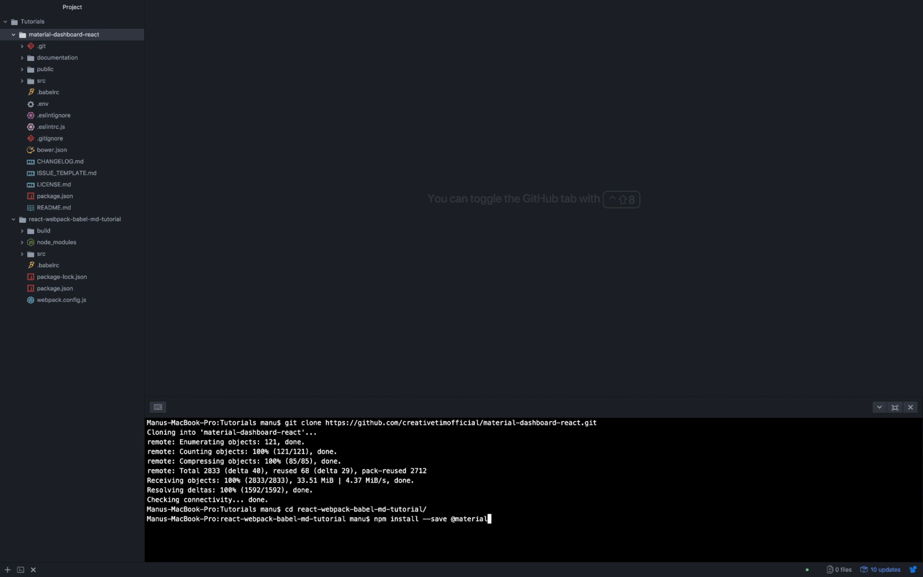
type("-ui/core@3.1.0")
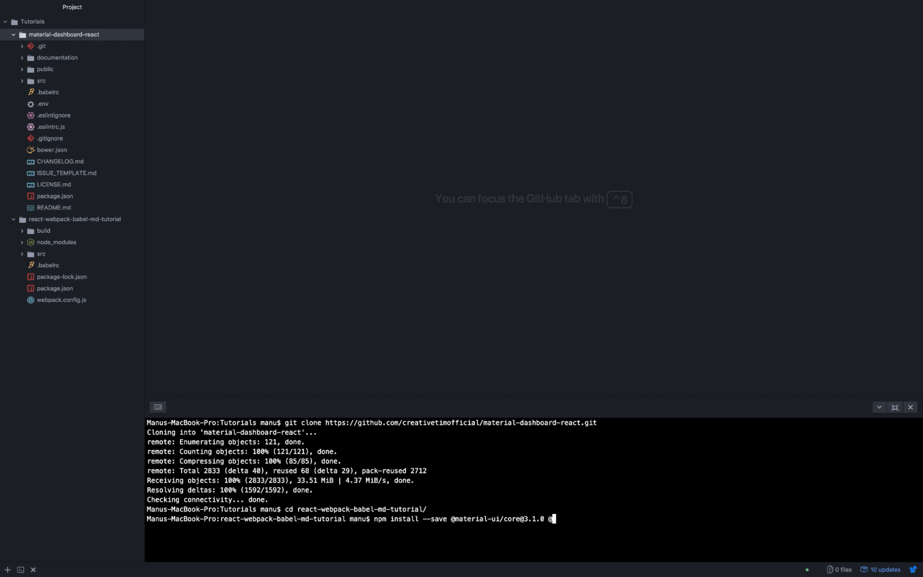
type("@material-ui/icons@")
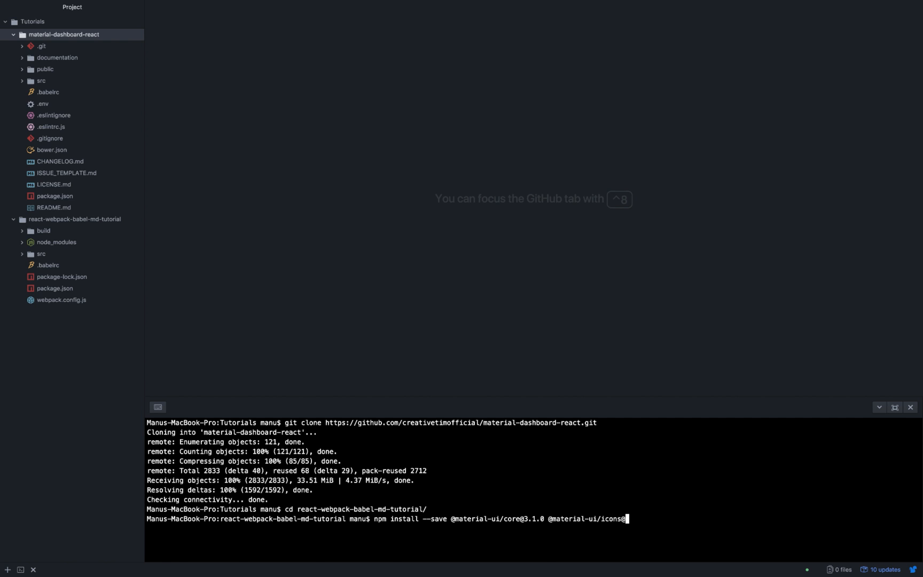
type("3.0.1")
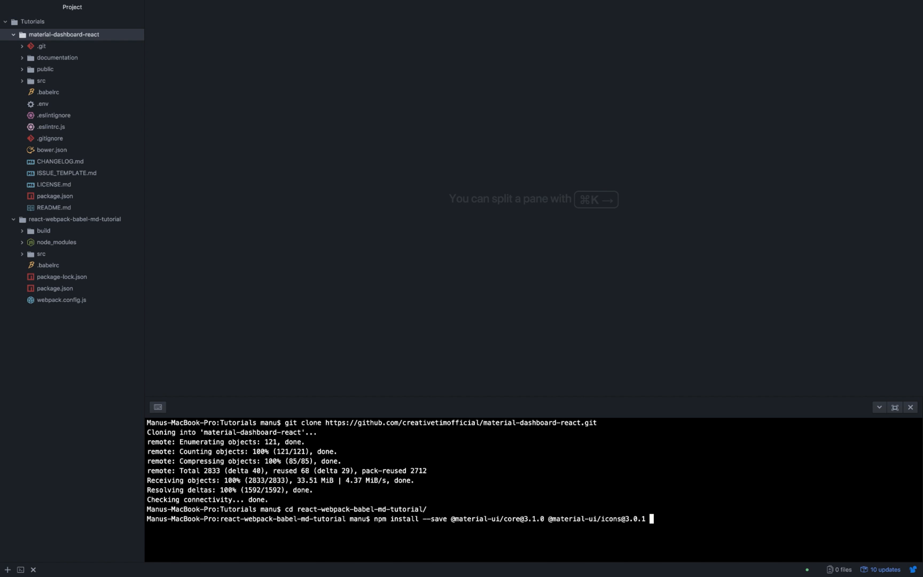
type("@types")
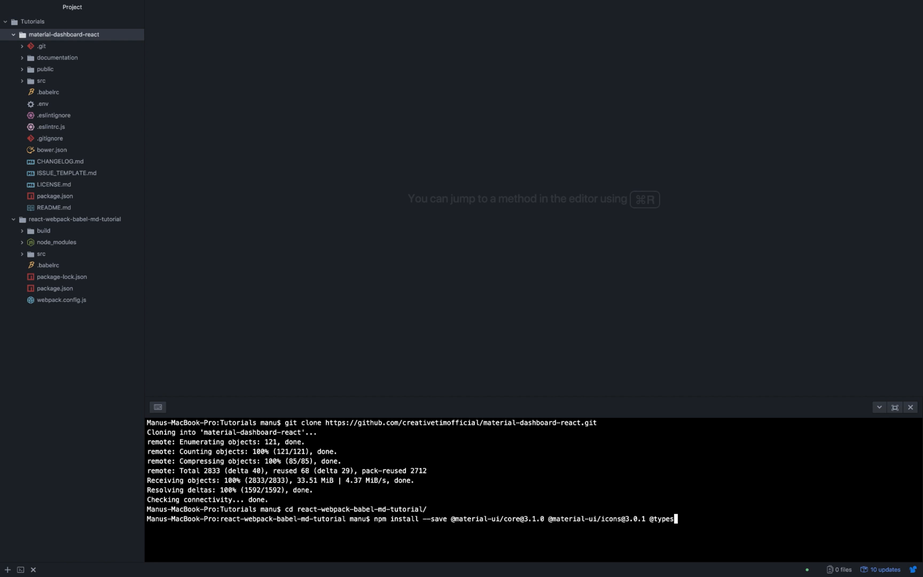
type("/googlemaps@3.30.11")
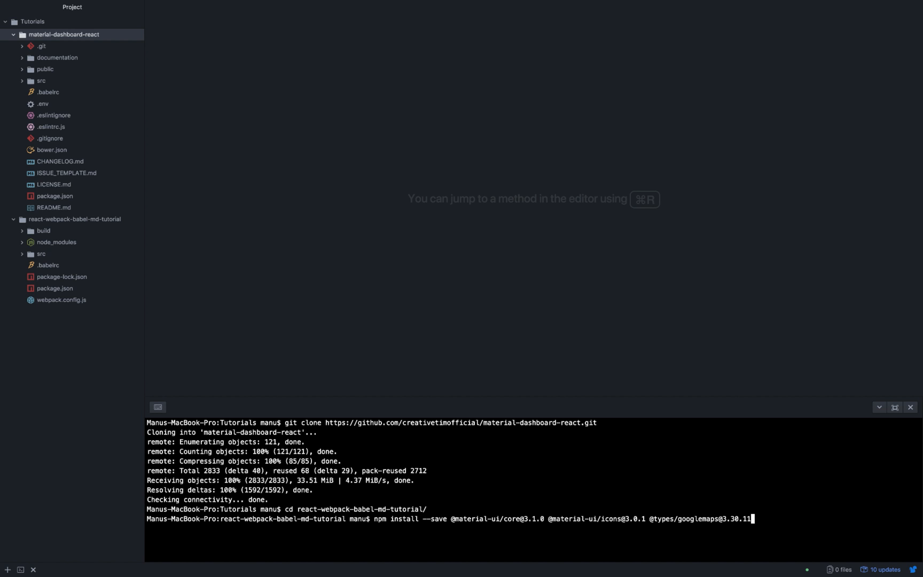
type("@types/markerclustererplus@")
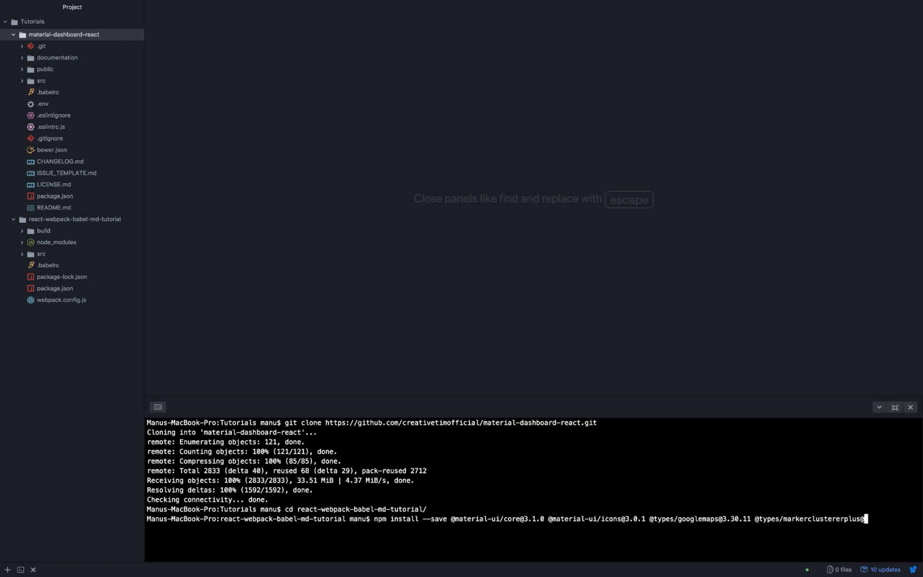
type("2.1.33 chartist@0.10.1 classnames@2.2.6")
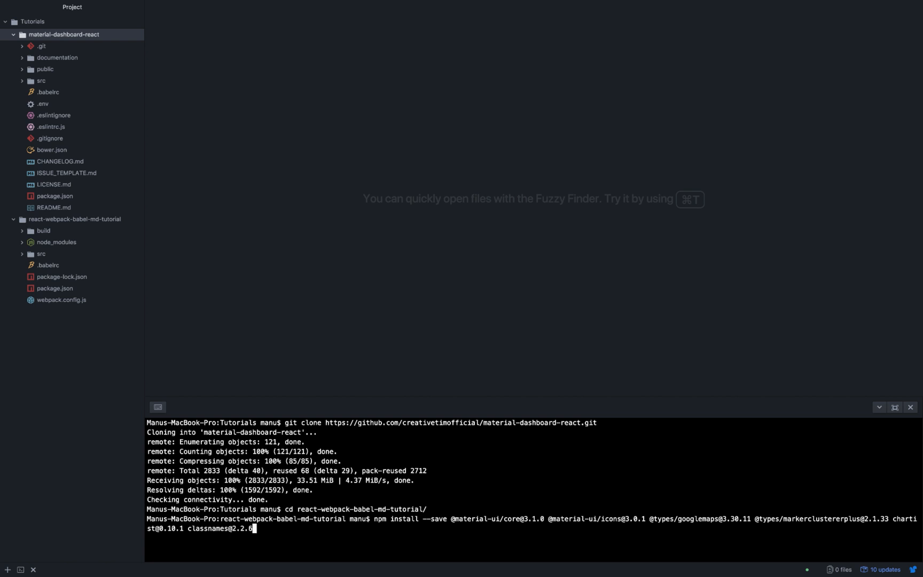
type("perfect-scrollbar@1.4.0")
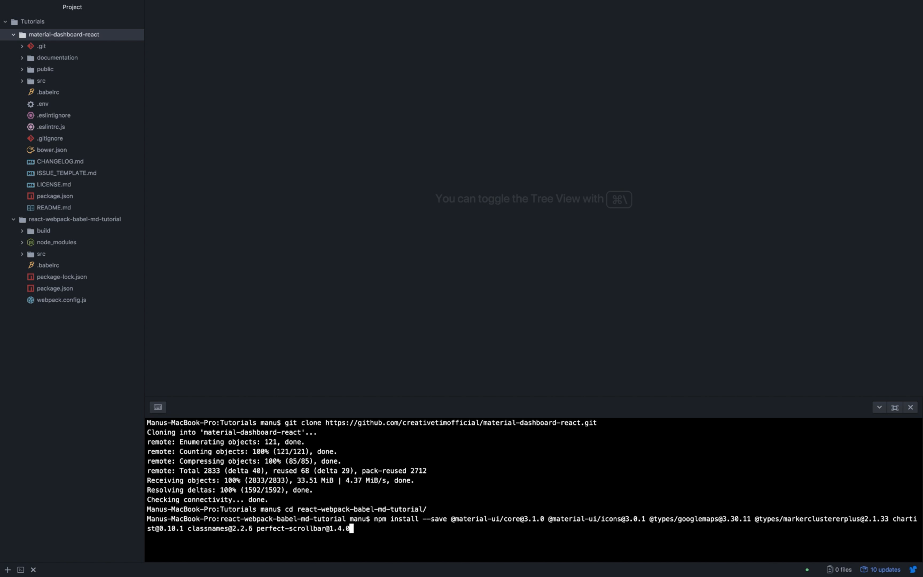
type("react-chartist@0.13.1")
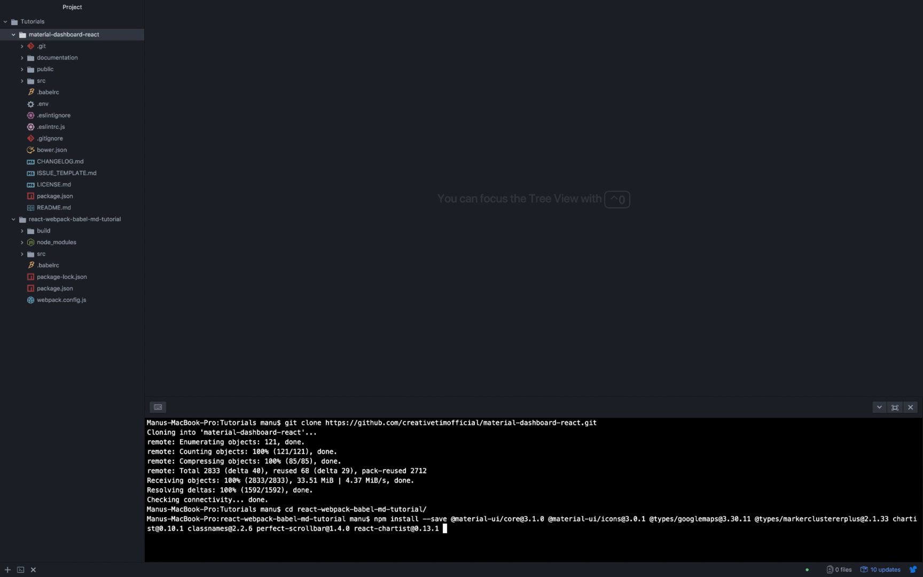
type("react-google-maps@")
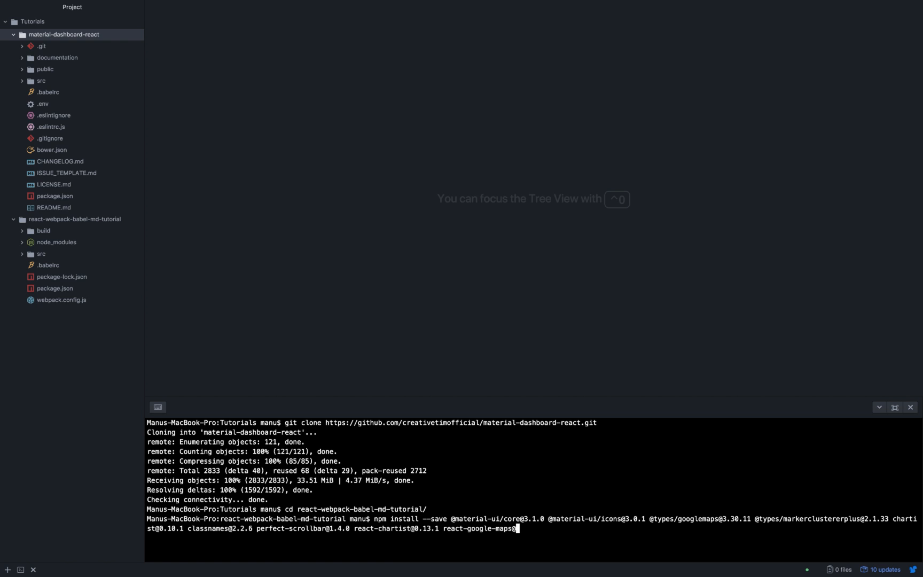
type("@9.4.5 react-router-dom@")
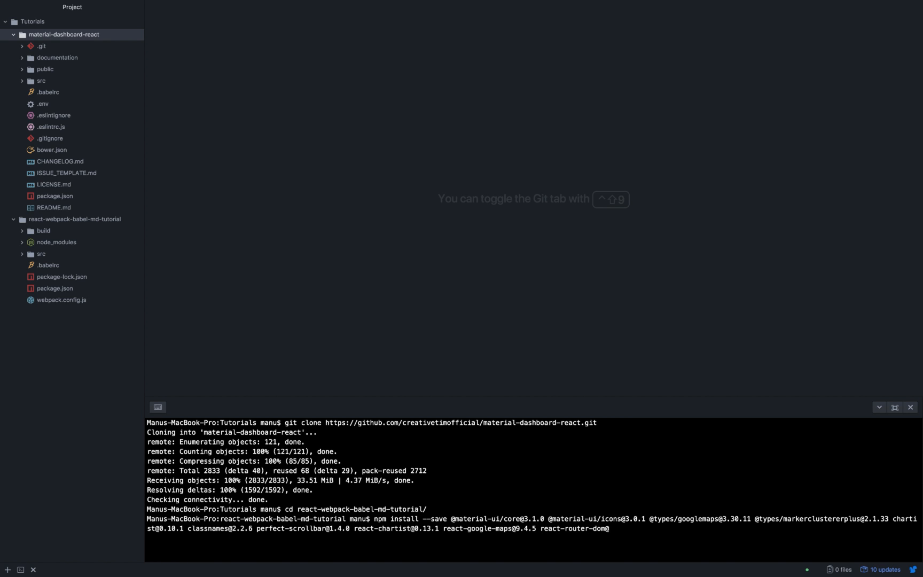
type("4.3.1 react-")
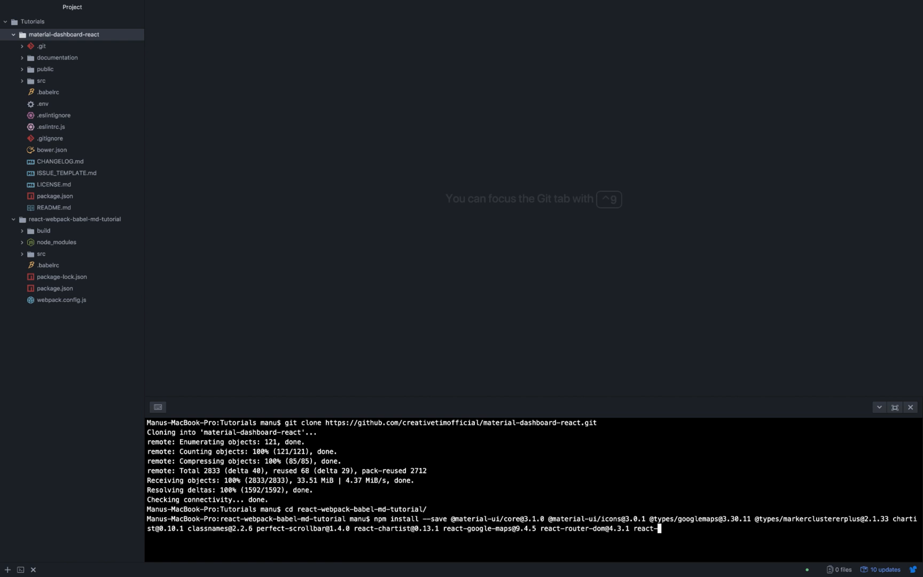
type("swipeable-views")
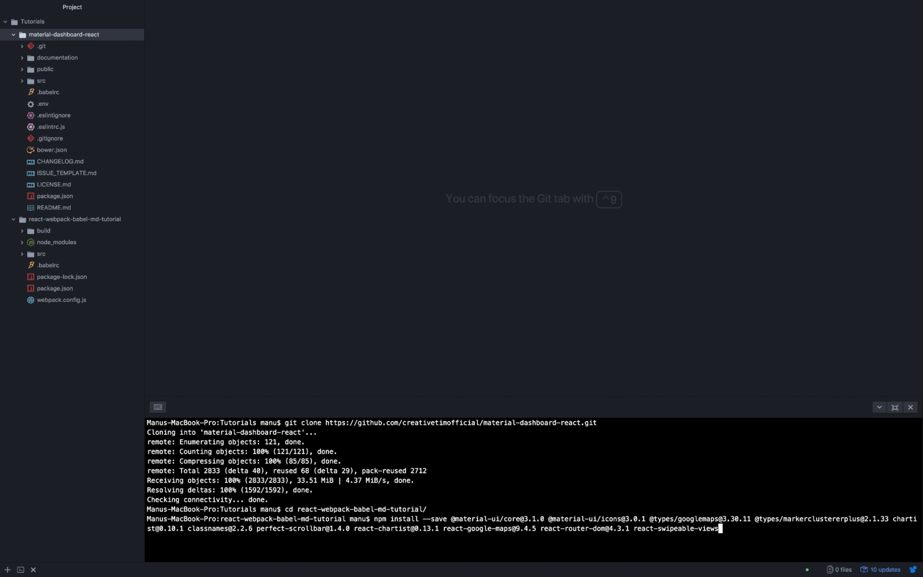
type("@0.12.15")
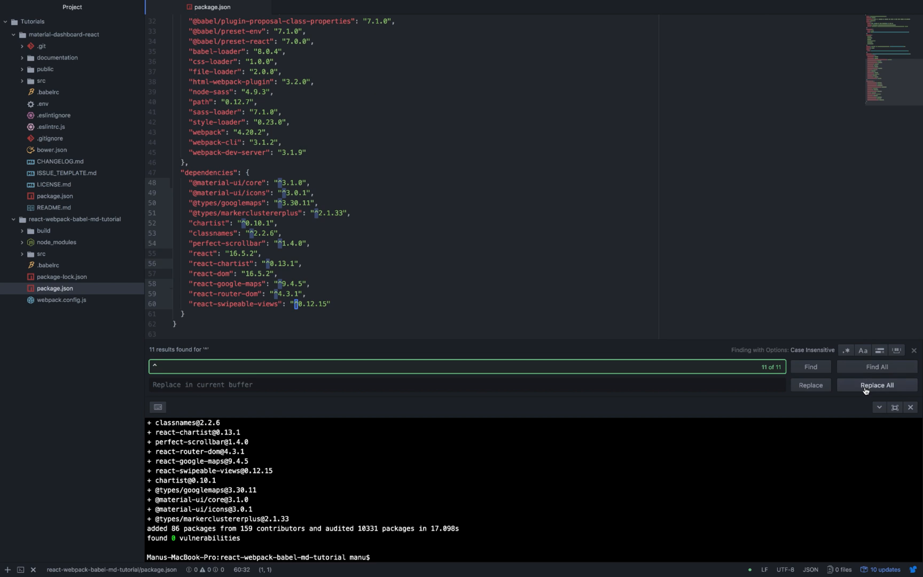
- Replace every ^ in package.json with nothing so all dependency versions are exact
left_click(876, 384)
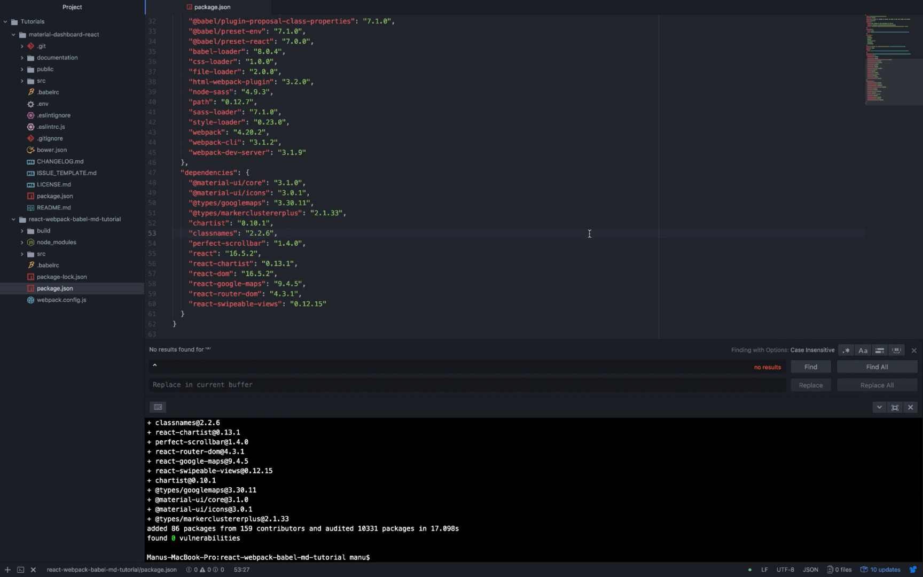
left_click(41, 80)
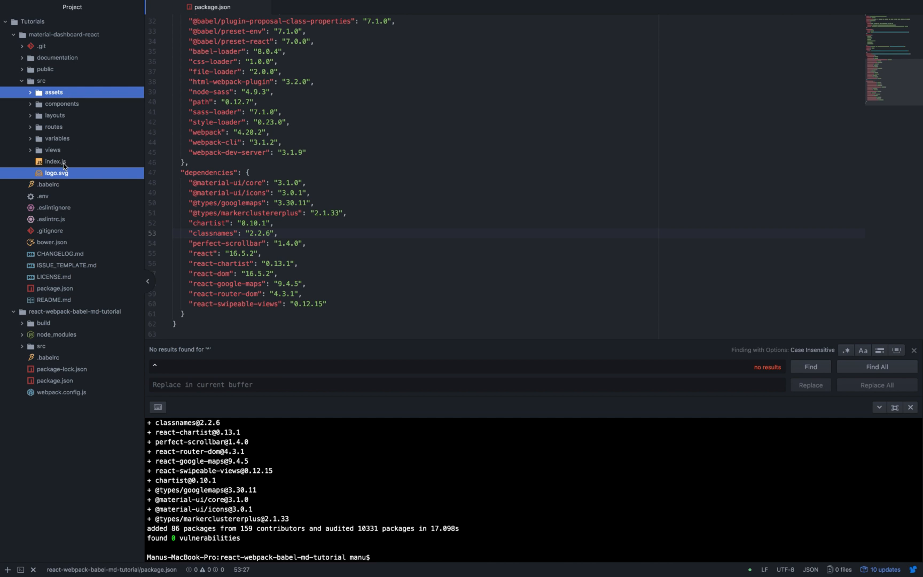
- Paste the dashboard files into the tutorial's src, delete the old index.js and rename index0.js to index.js
left_click(42, 345)
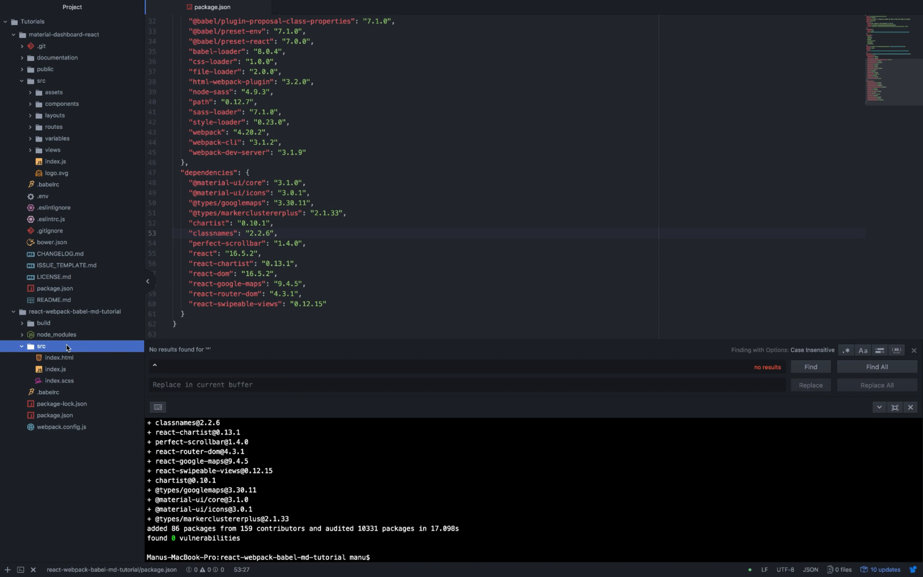
left_click(41, 346)
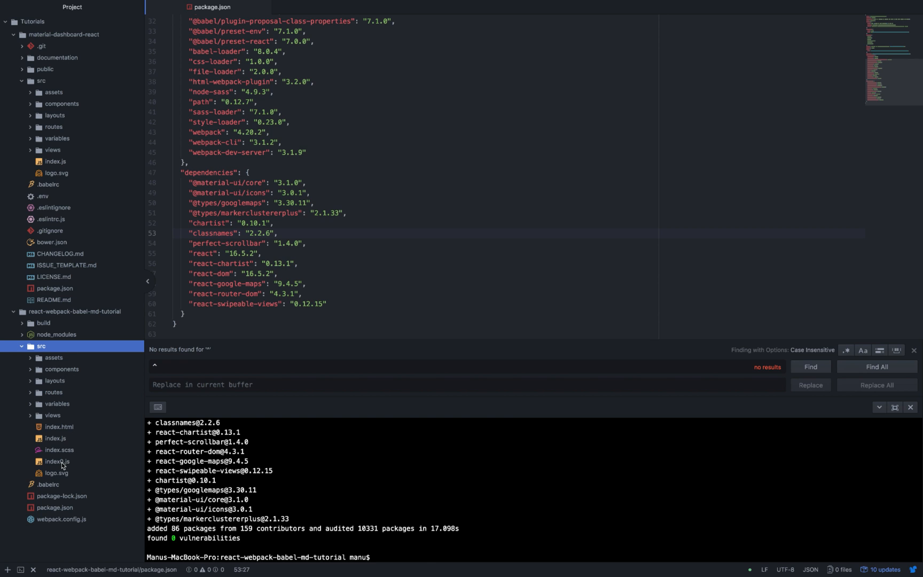
mouse_move(62, 440)
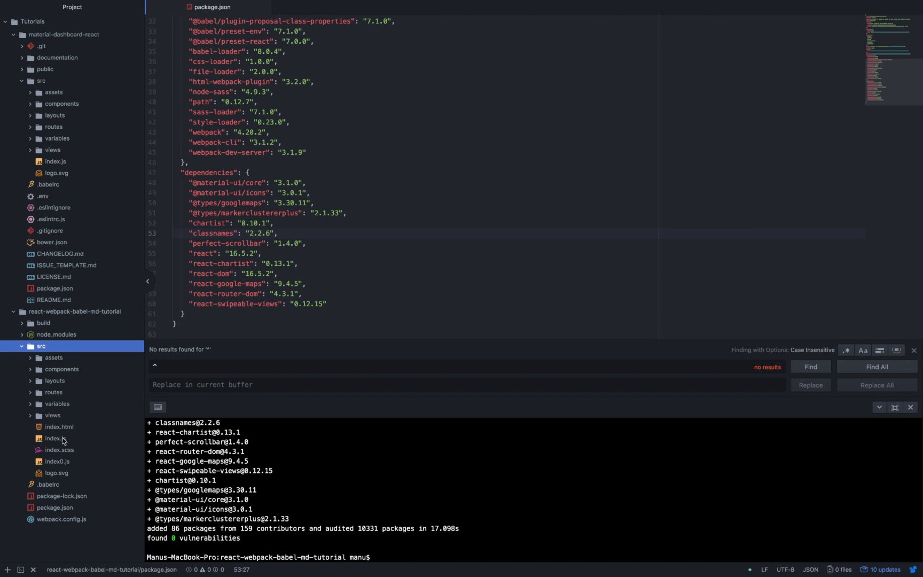
right_click(53, 449)
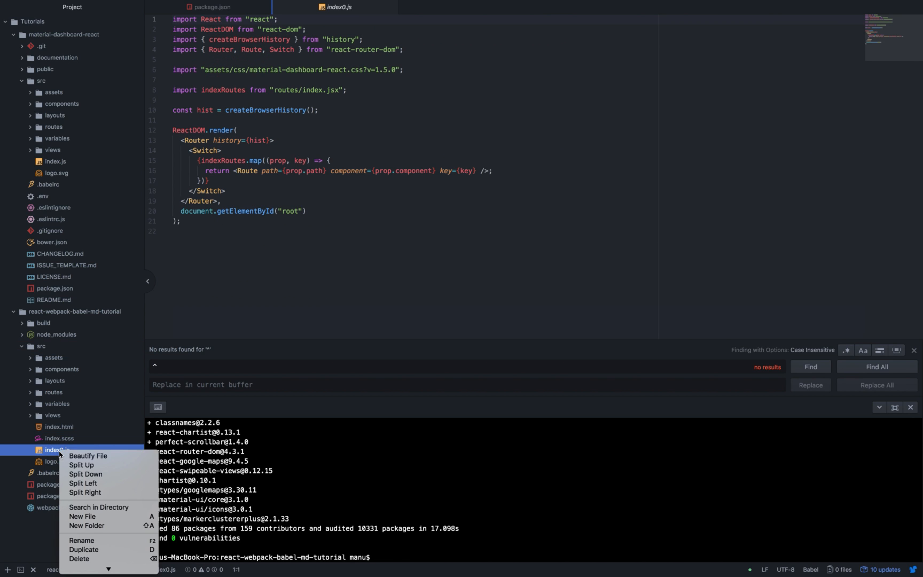
left_click(81, 539)
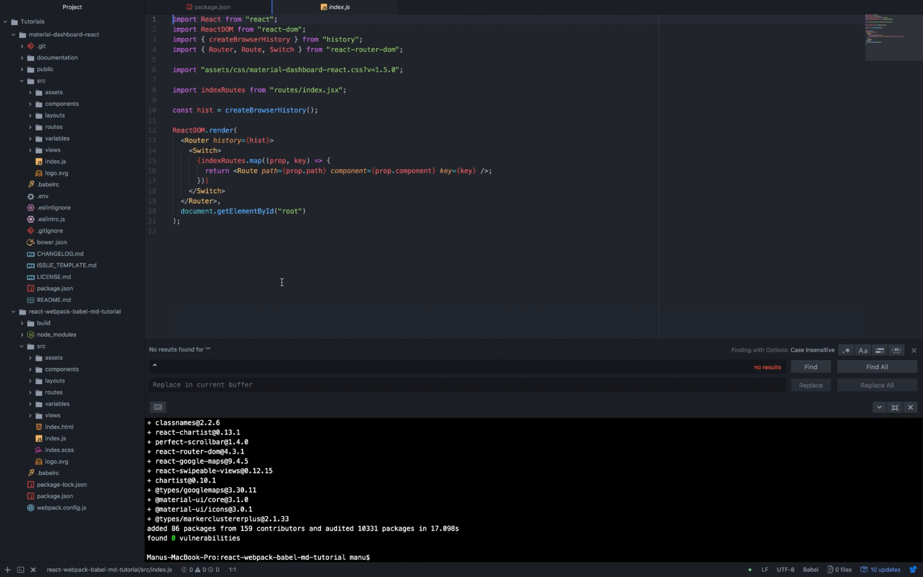
left_click(55, 438)
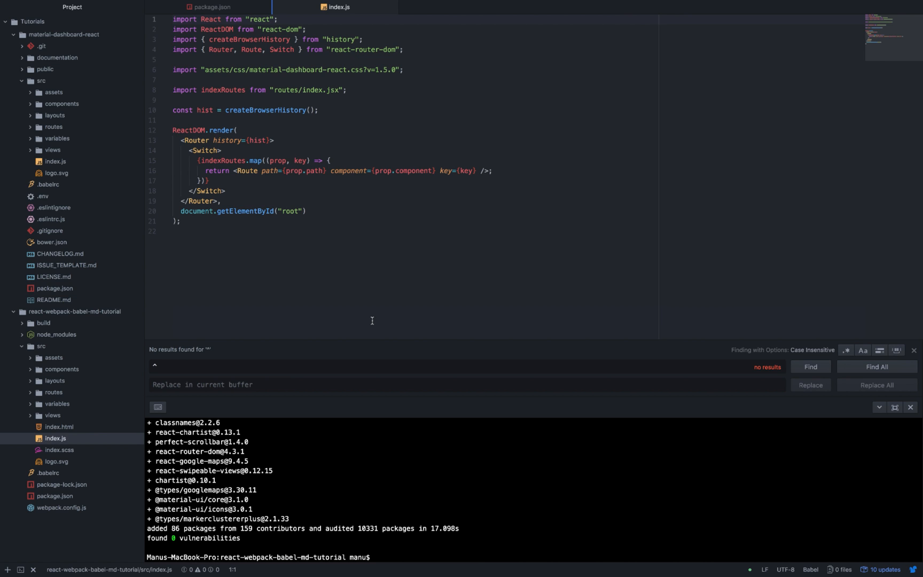
left_click(59, 426)
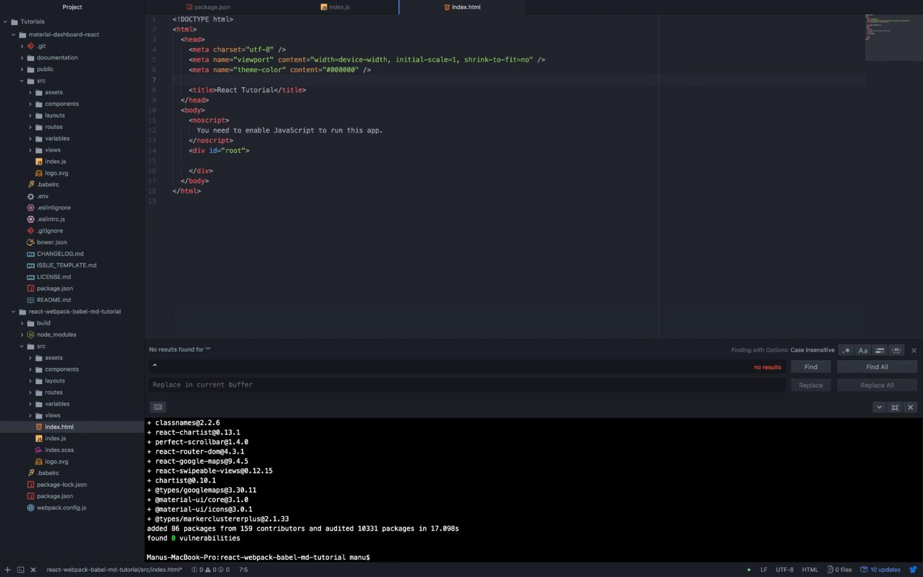
- Add a link to cdn.jsdelivr.net chartist.min.css and a script tag for chartist.min.js in the head
type("<link rel=\"stylesheet")
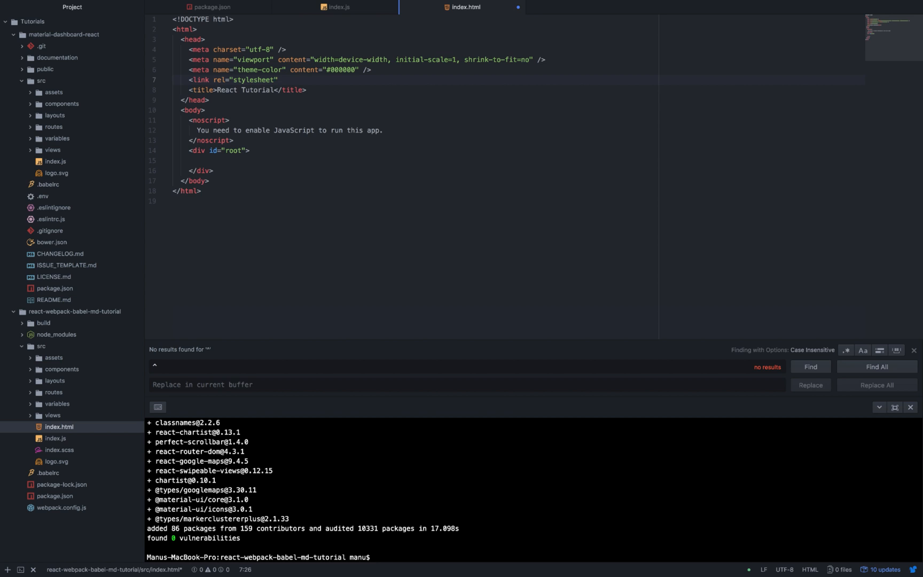
type("href=\"//cdn.js\"")
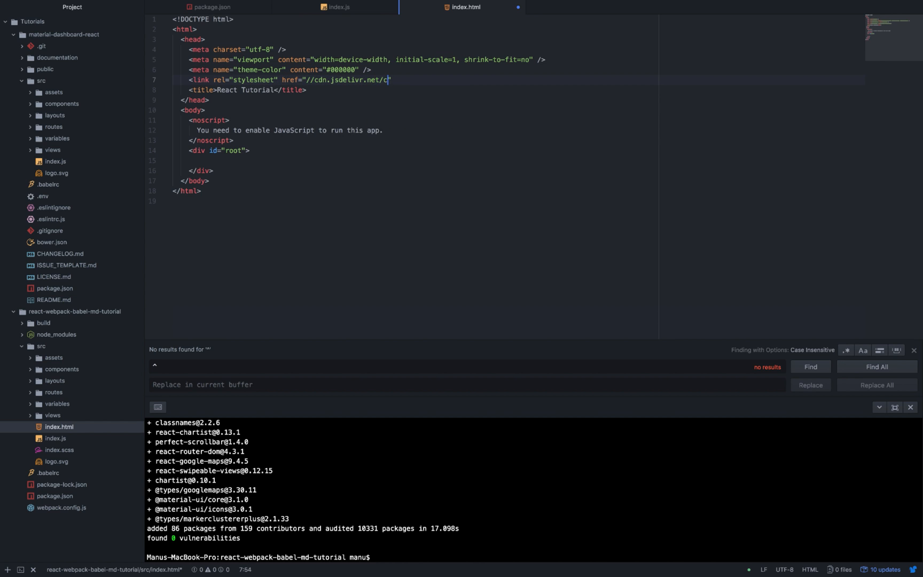
type("hartist.js/latest/chartist.min.css")
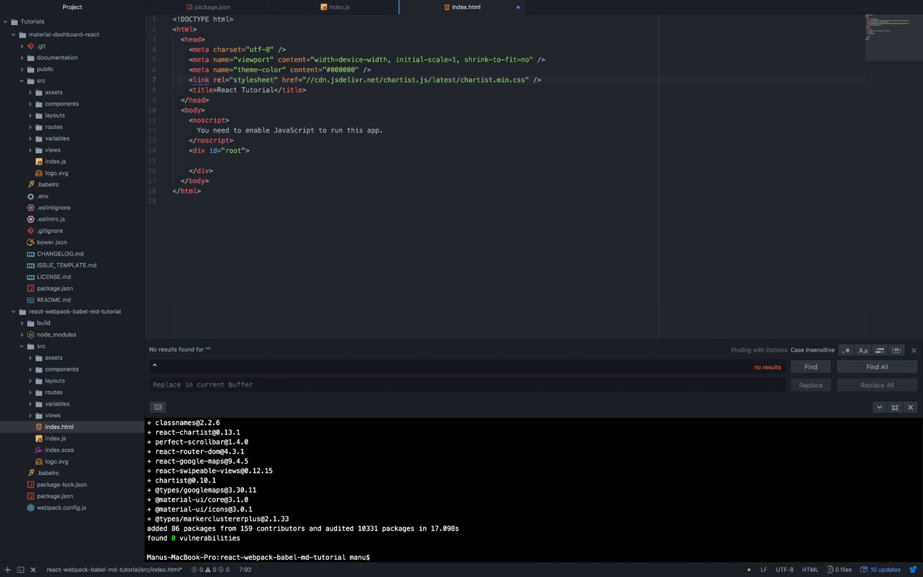
type("<script src=\"//cdn\"")
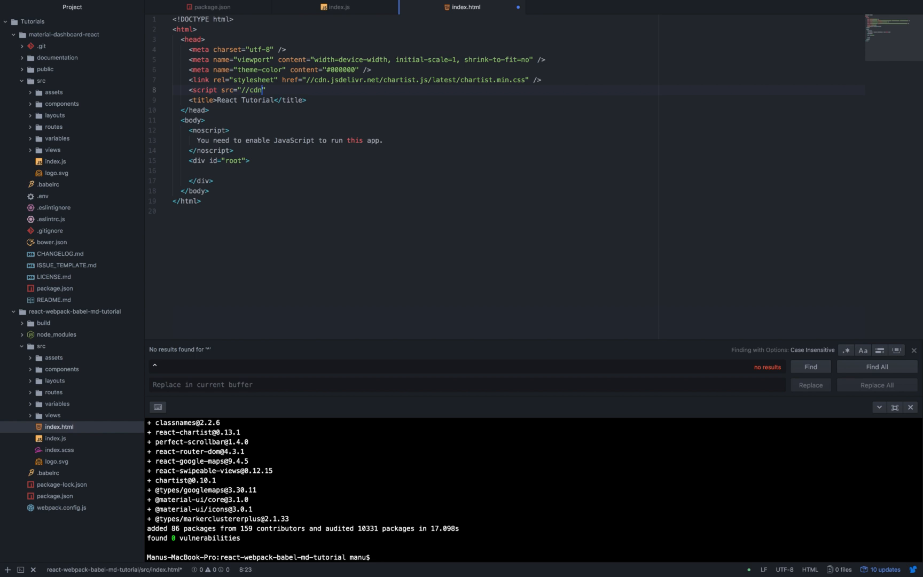
type(".jsdelivr.net/chartist.js/latest/")
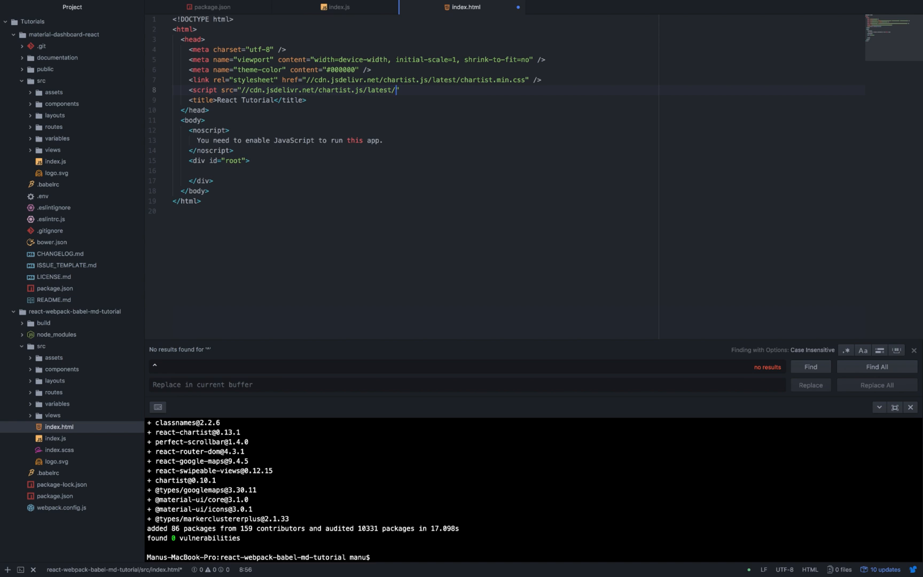
type("chartist.min.js")
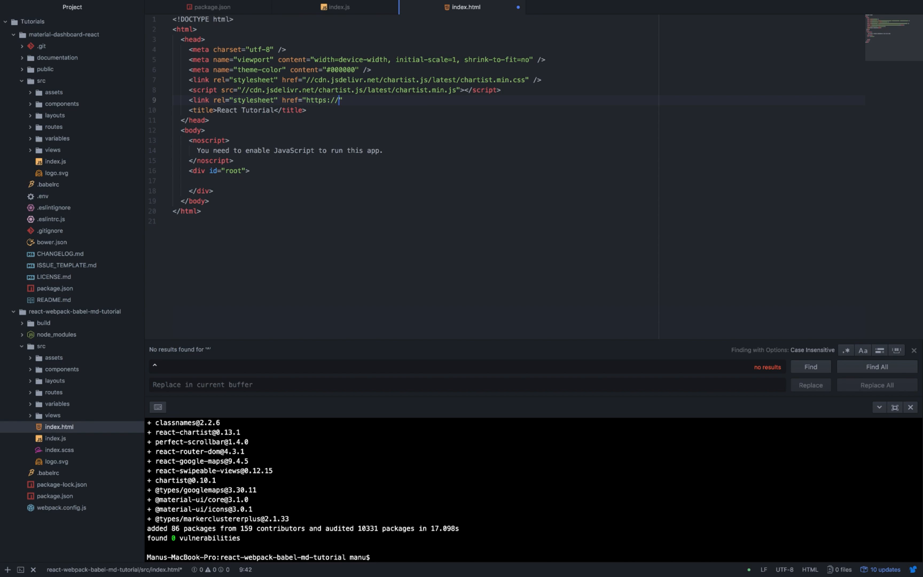
- Add Google Fonts links for Roboto:300,400,500,700 and Material+Icons in the head
type("fonts.googleapis.com/css")
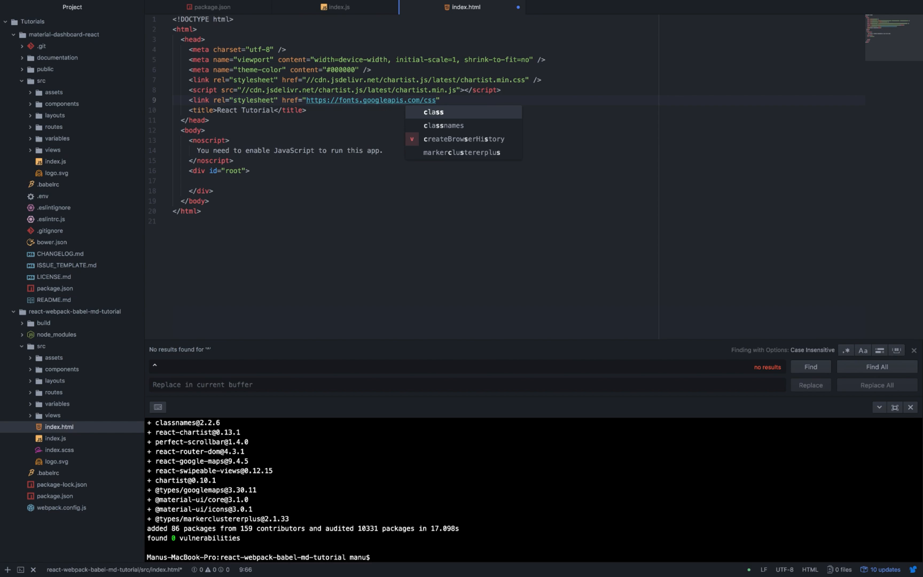
type("?family=Robot")
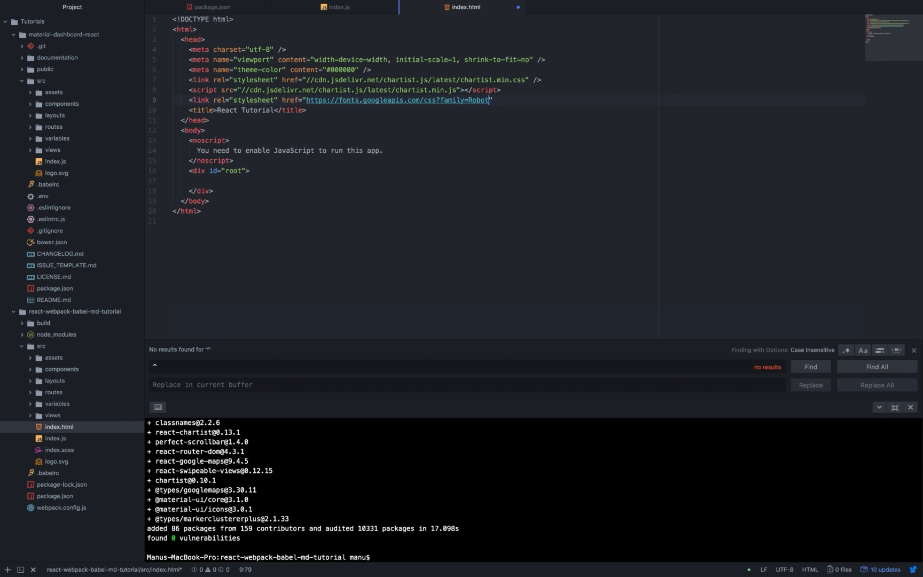
type("o:300,400,")
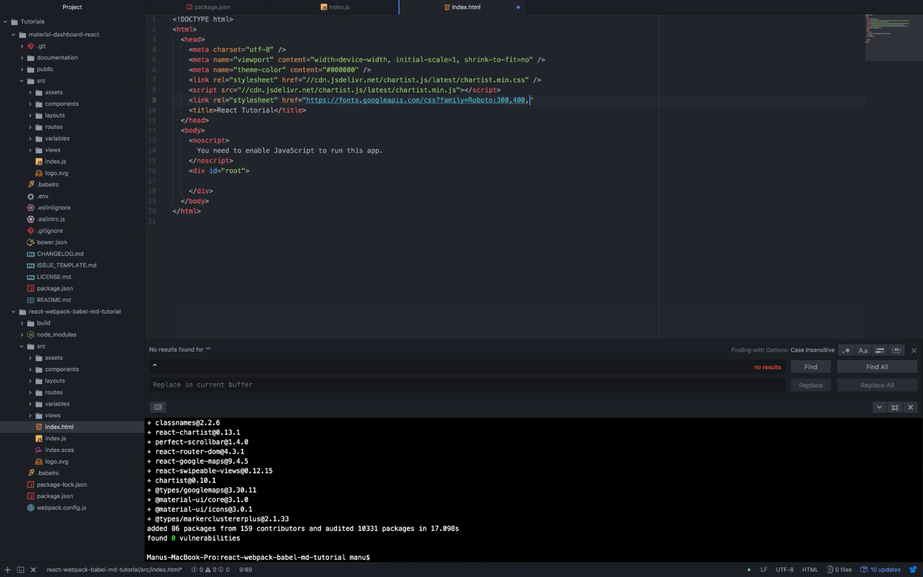
type("500,700|Material+Icons")
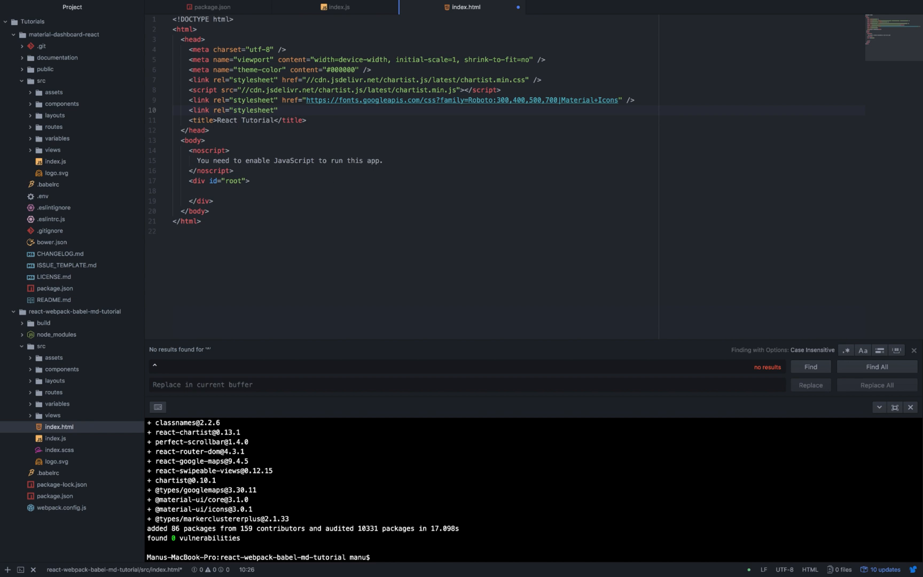
type("href=\"https://")
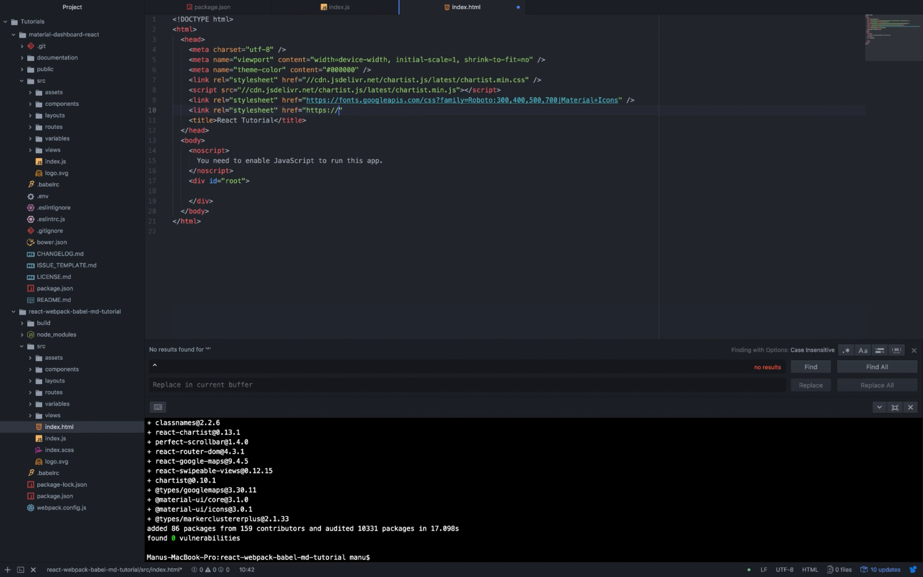
type("fonts.googleapis.com/icon?")
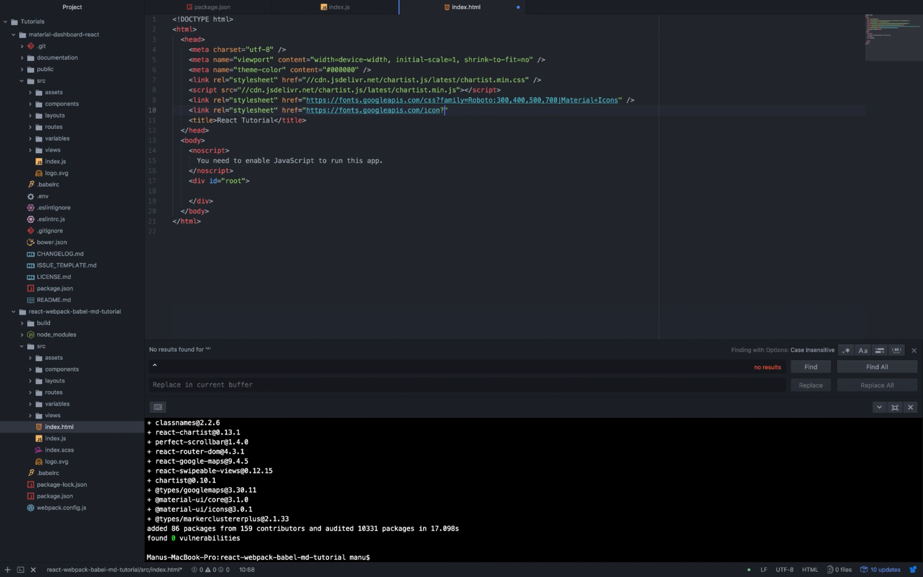
type("family=Material+Icons")
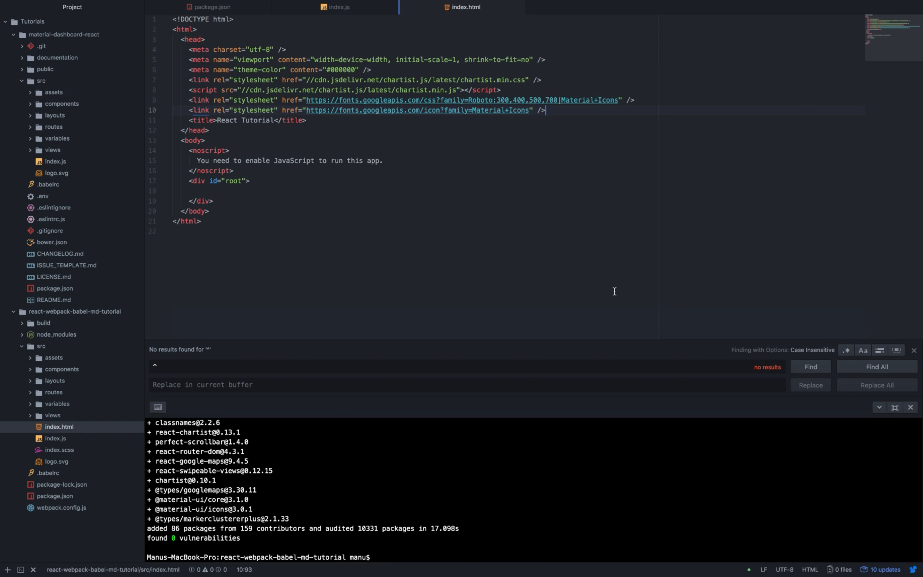
- Run npm start in the terminal to launch the dev server
type("n")
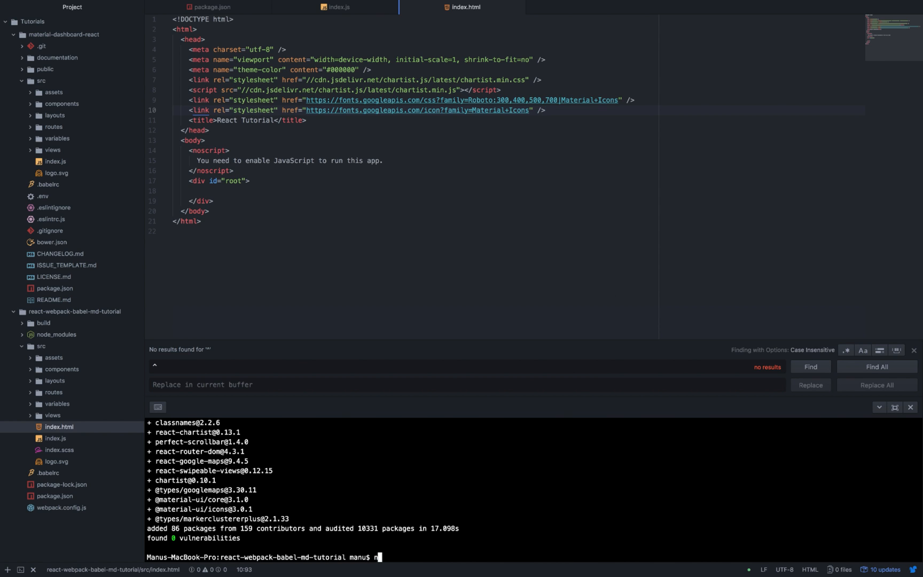
type("pm start")
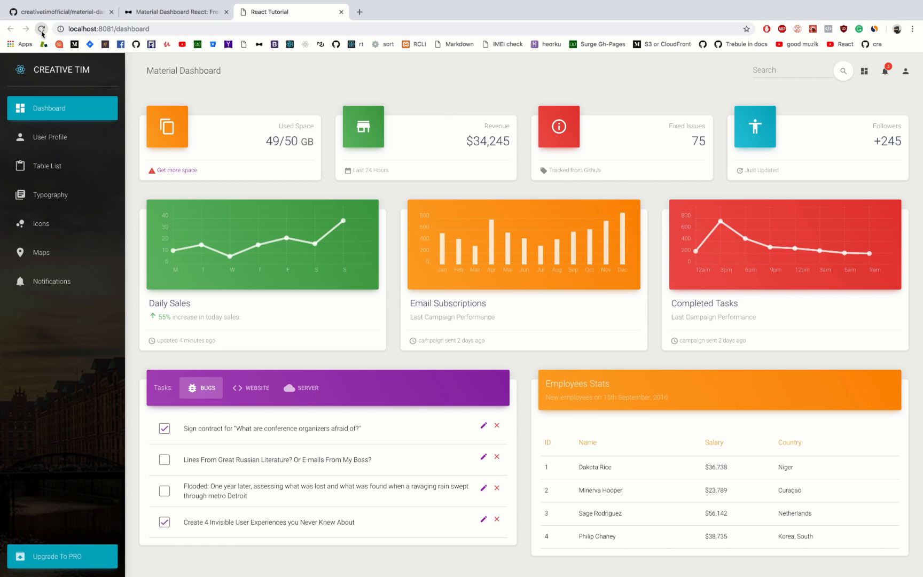
- Reload the localhost:8081/dashboard tab in Chrome, then return to Atom
left_click(42, 29)
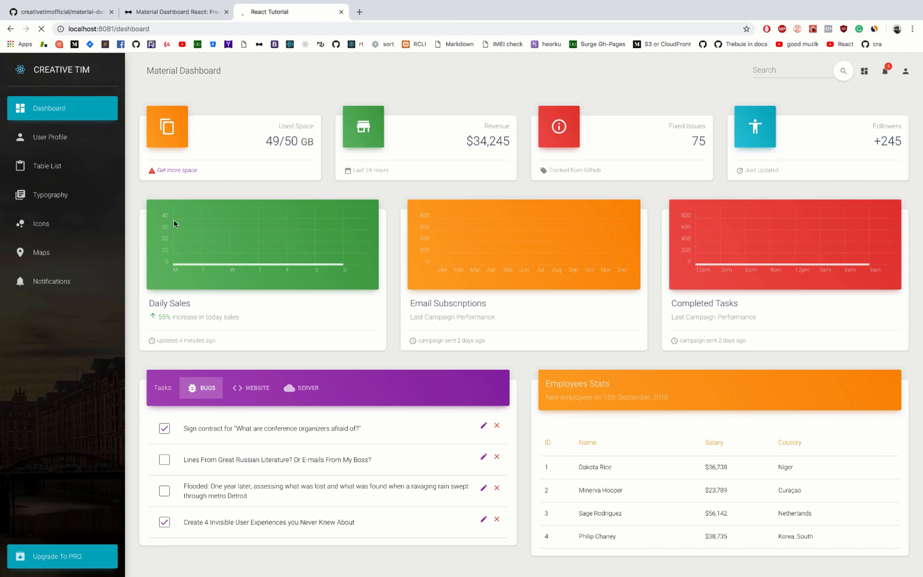
left_click(51, 136)
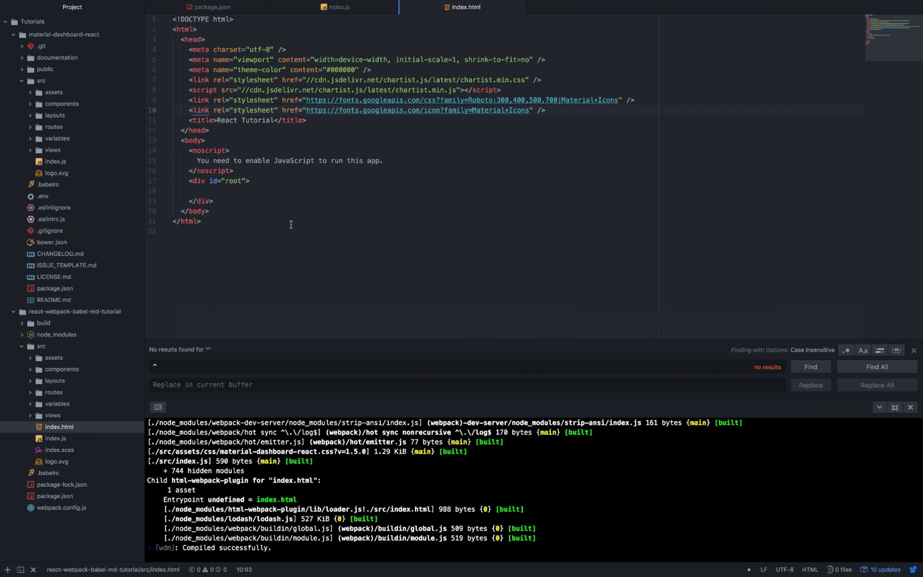
- Switch to Chrome and navigate to the User Profile page at localhost:8081/#/user
left_click(336, 7)
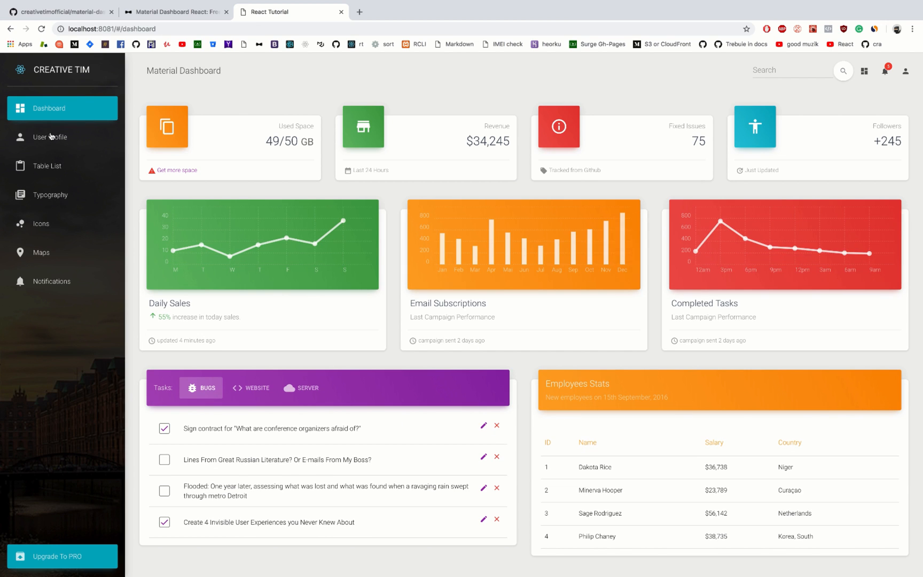
left_click(50, 137)
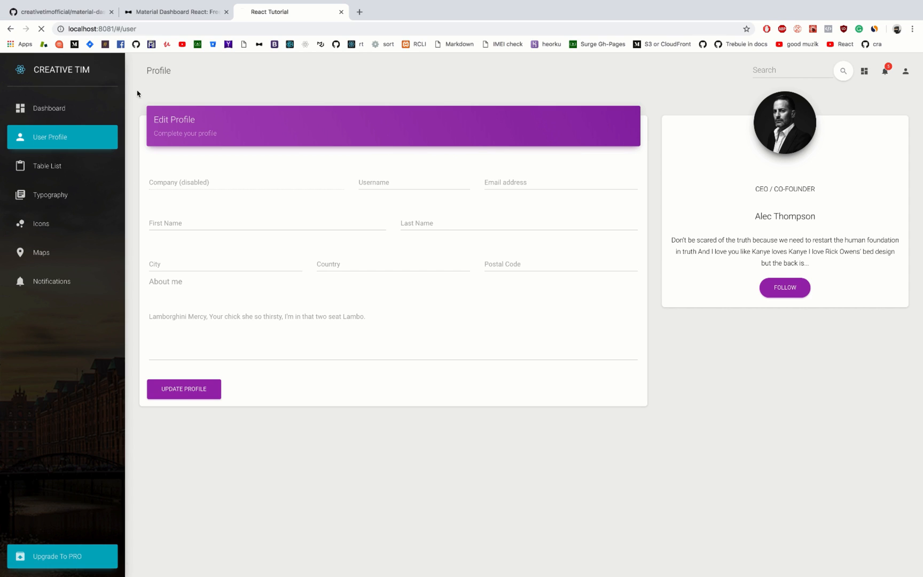